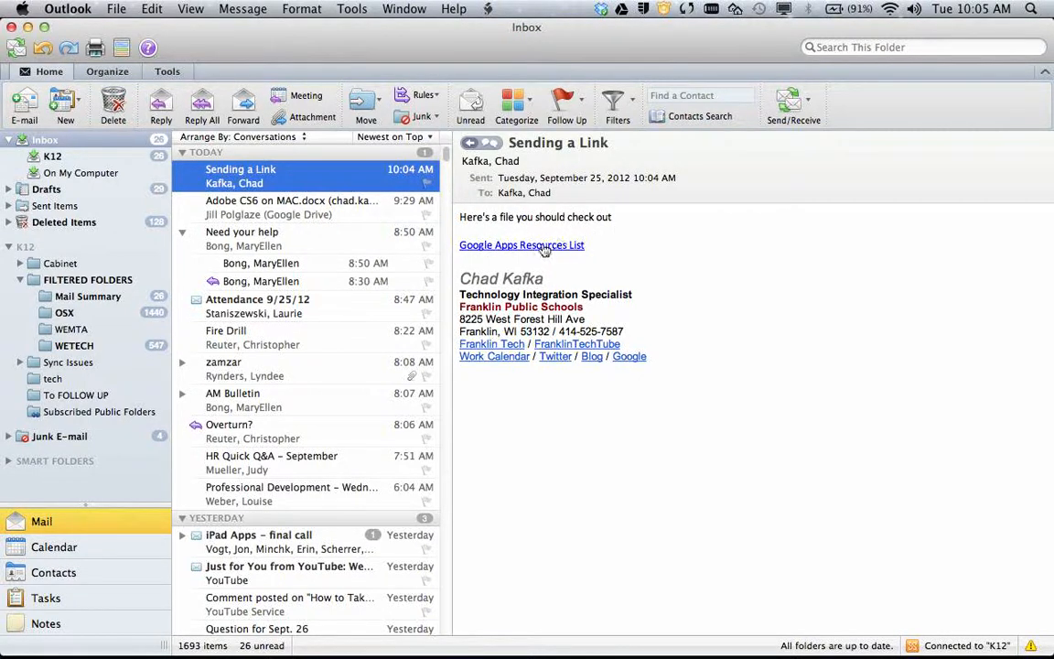
Open the Google Apps Resources List link from the Sending a Link email in Chrome
{"action": "left_click", "coordinate": [522, 245]}
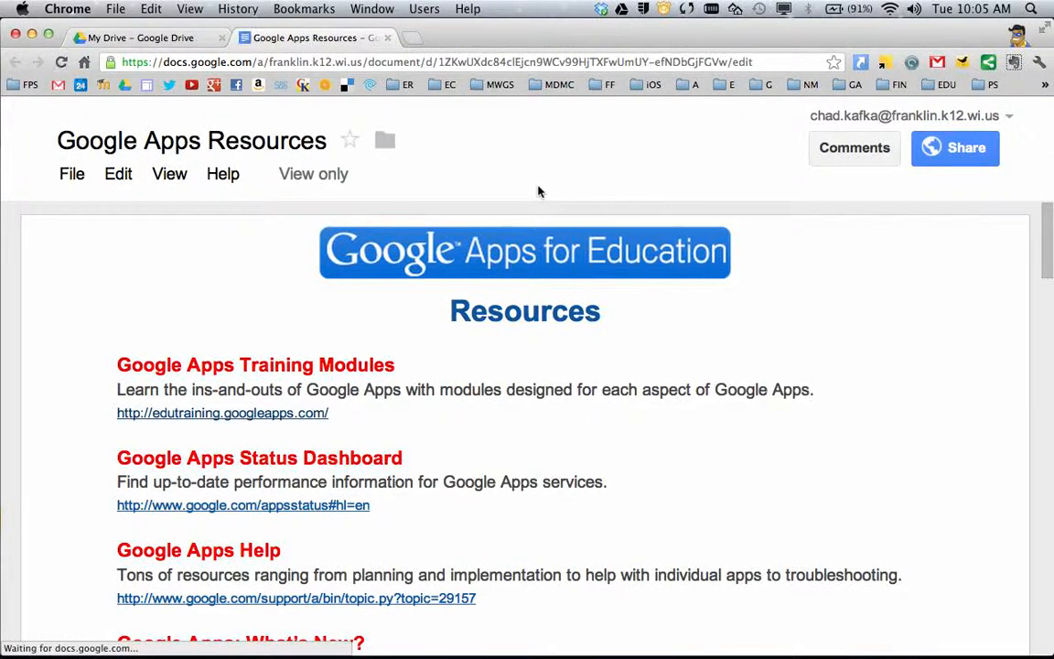
{"action": "scroll", "scroll_direction": "down", "scroll_amount": 3}
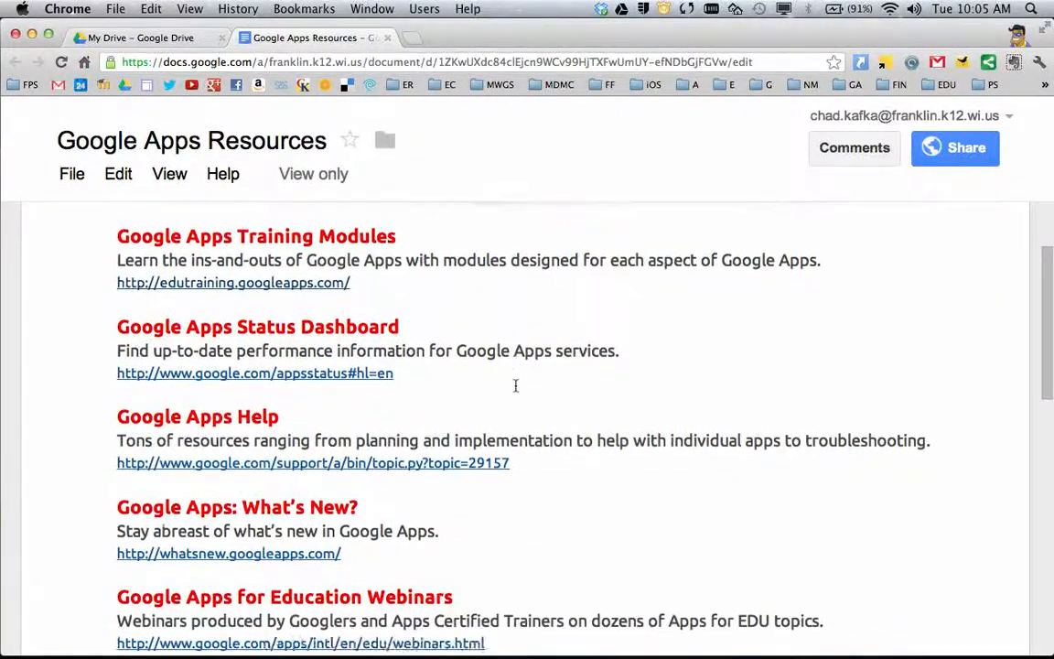
{"action": "scroll", "scroll_direction": "up", "scroll_amount": 3}
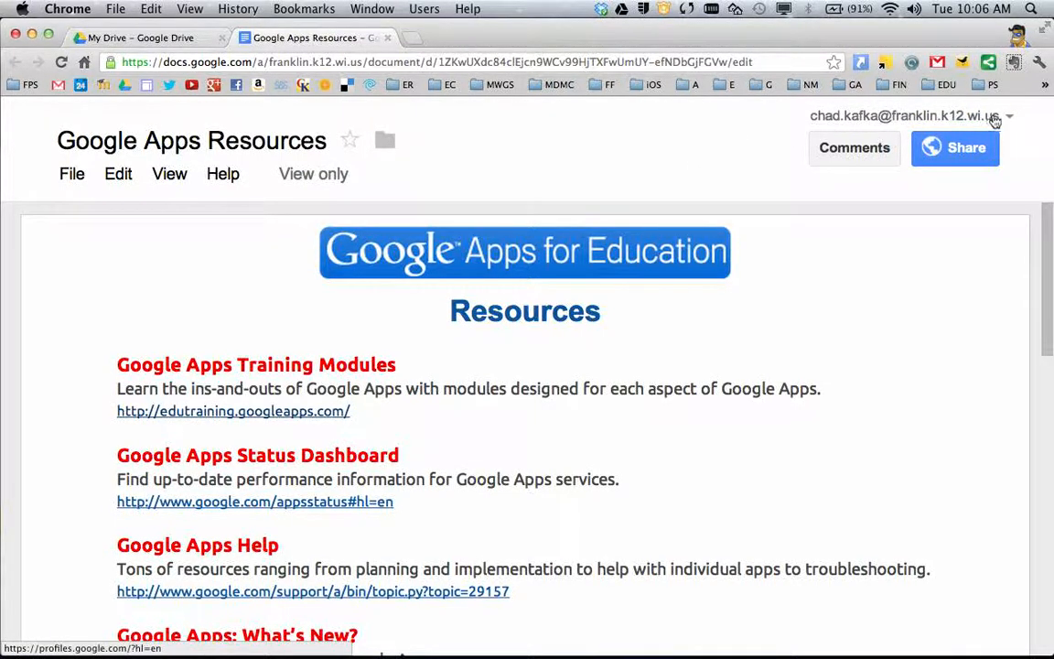
{"action": "mouse_move", "coordinate": [850, 120]}
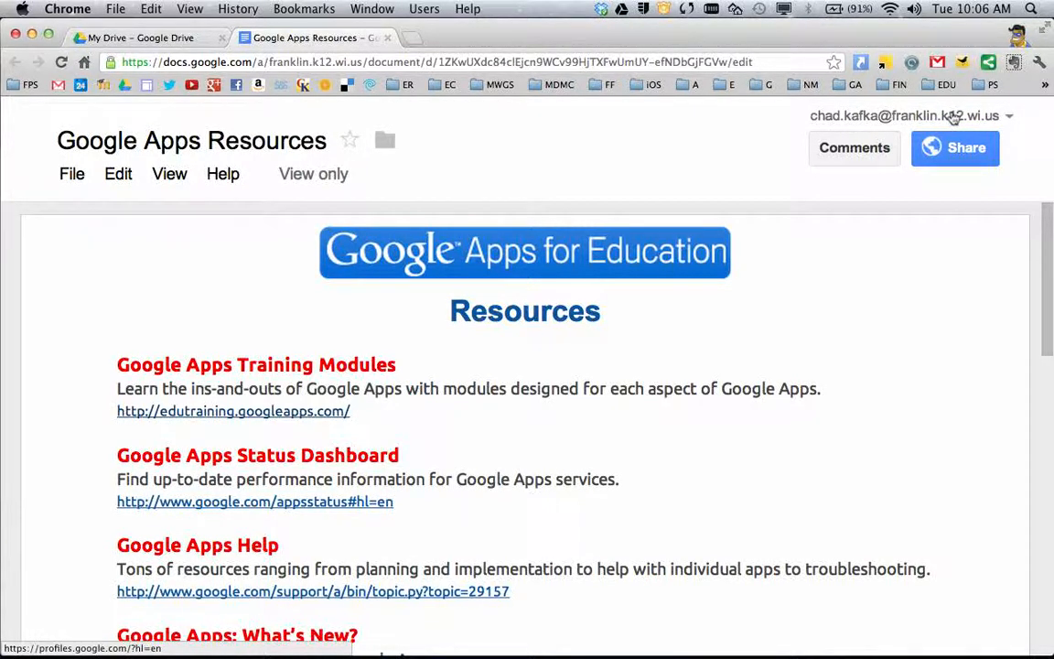
{"action": "mouse_move", "coordinate": [912, 120]}
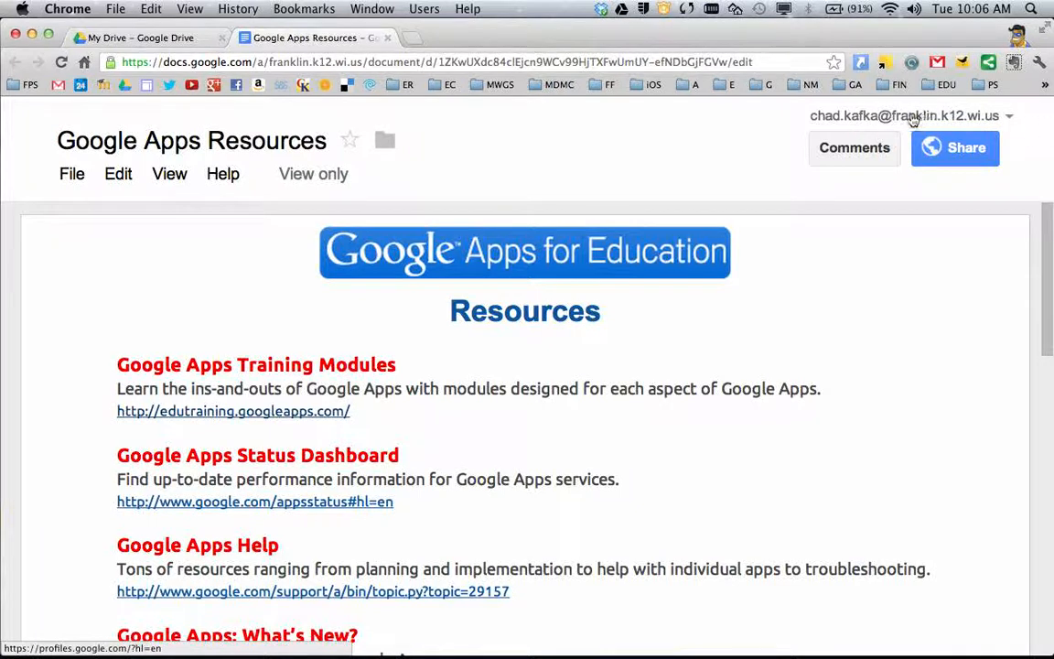
{"action": "mouse_move", "coordinate": [729, 391]}
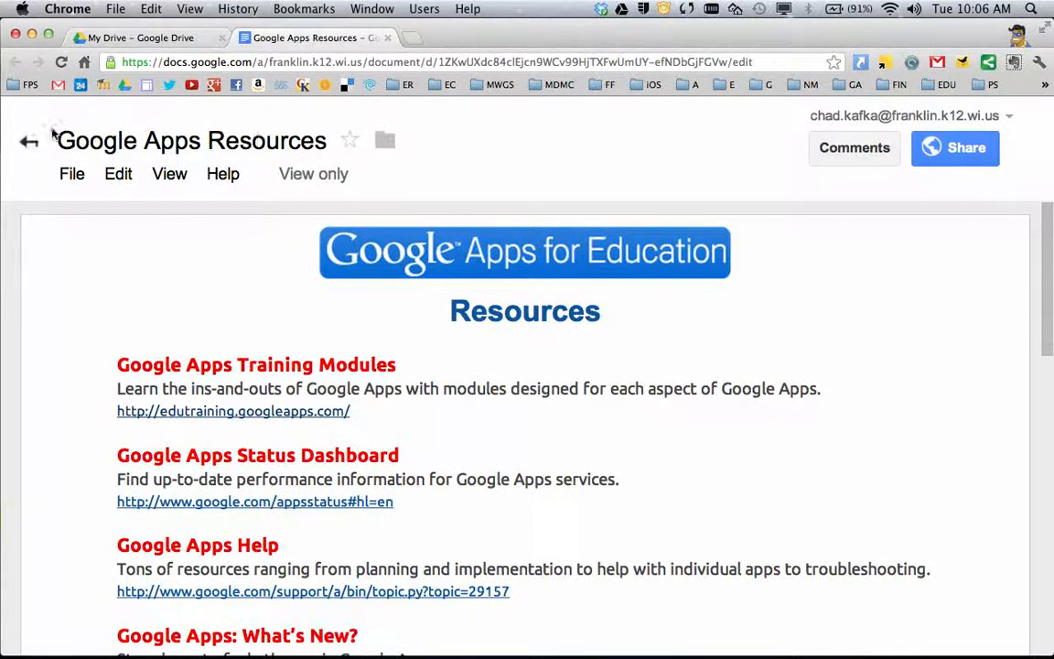
{"action": "mouse_move", "coordinate": [385, 140]}
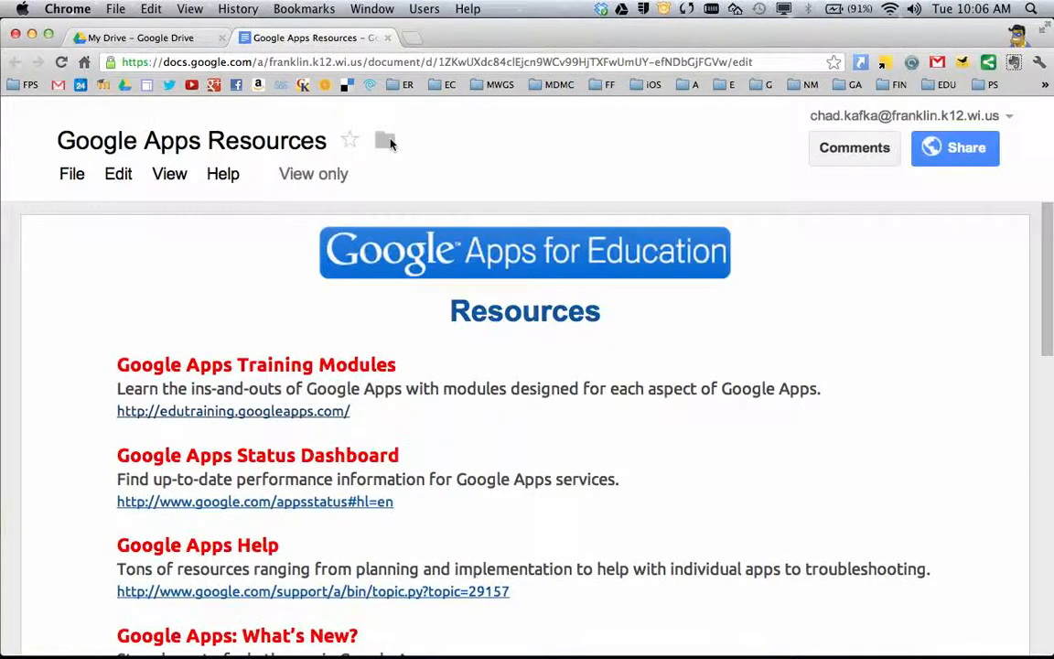
Tick My Drive as a folder for the Google Apps Resources document
{"action": "left_click", "coordinate": [385, 140]}
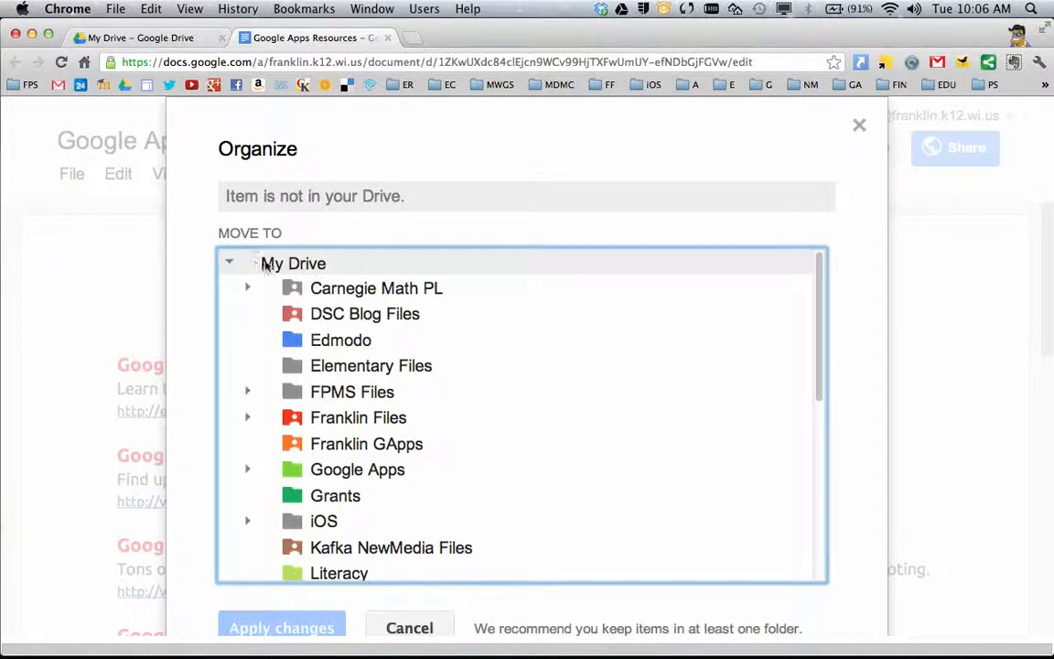
{"action": "left_click", "coordinate": [293, 262]}
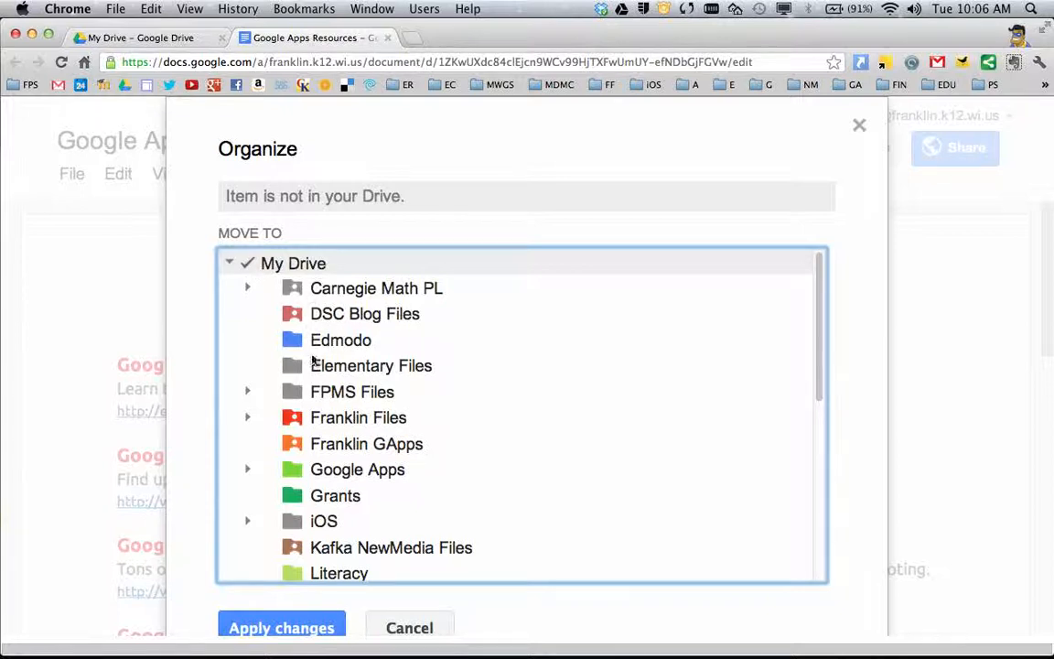
{"action": "scroll", "scroll_direction": "down", "scroll_amount": 3}
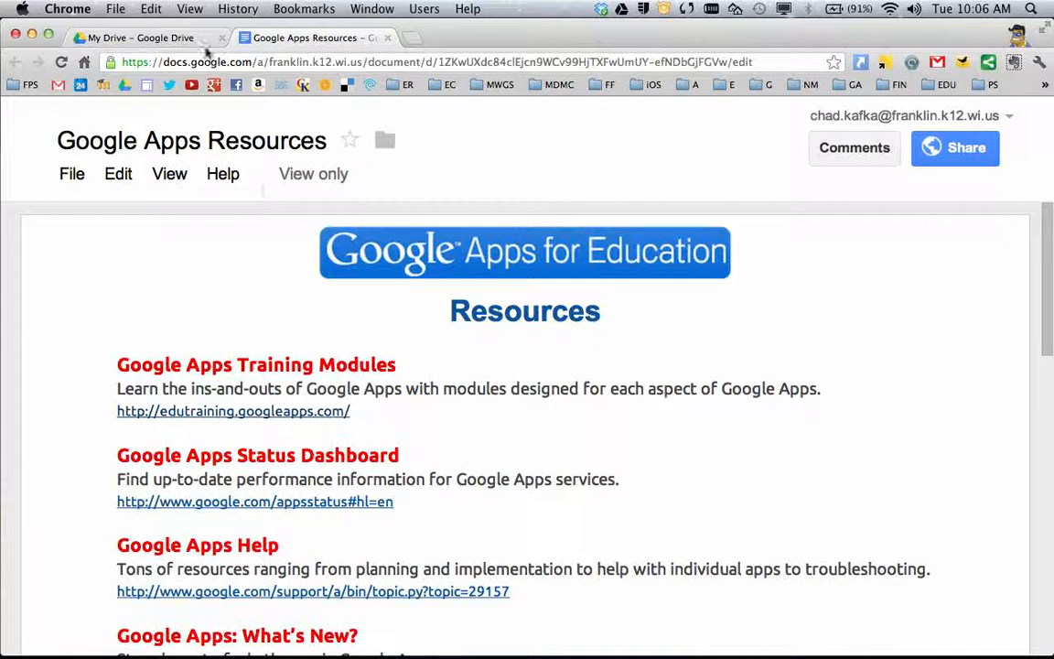
Switch to the Google Drive tab and show the My Drive contents
{"action": "left_click", "coordinate": [139, 38]}
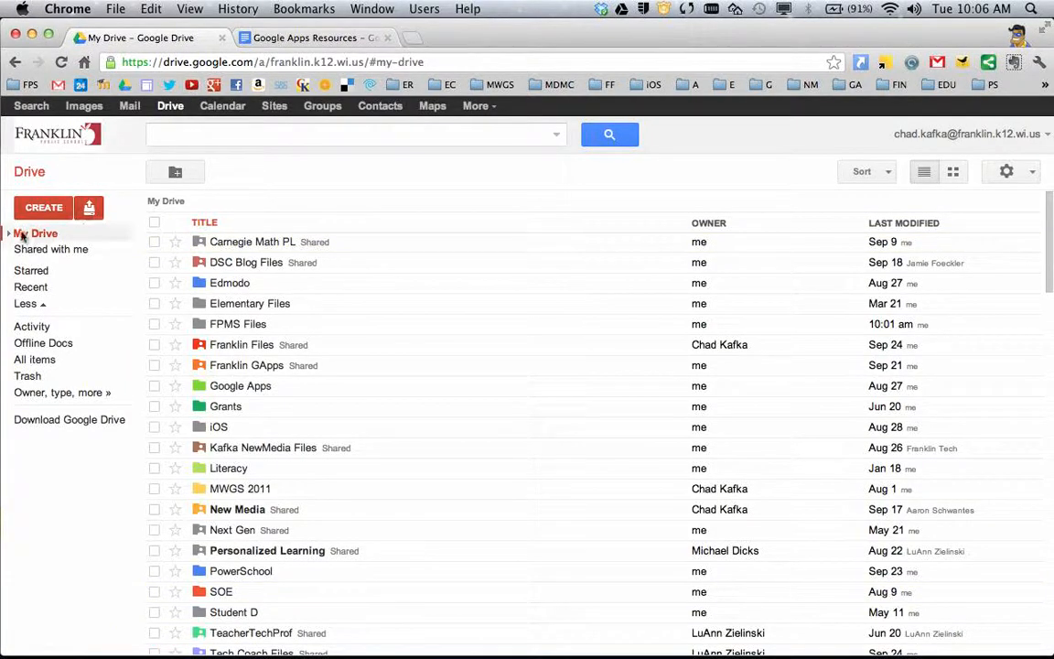
{"action": "left_click", "coordinate": [8, 234]}
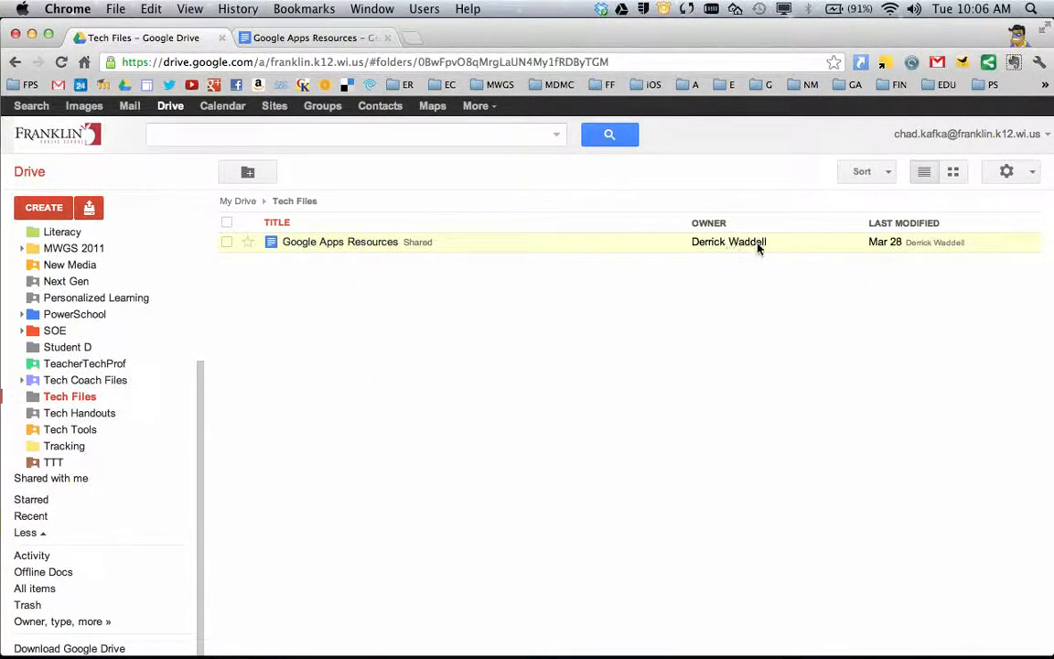
{"action": "mouse_move", "coordinate": [361, 253]}
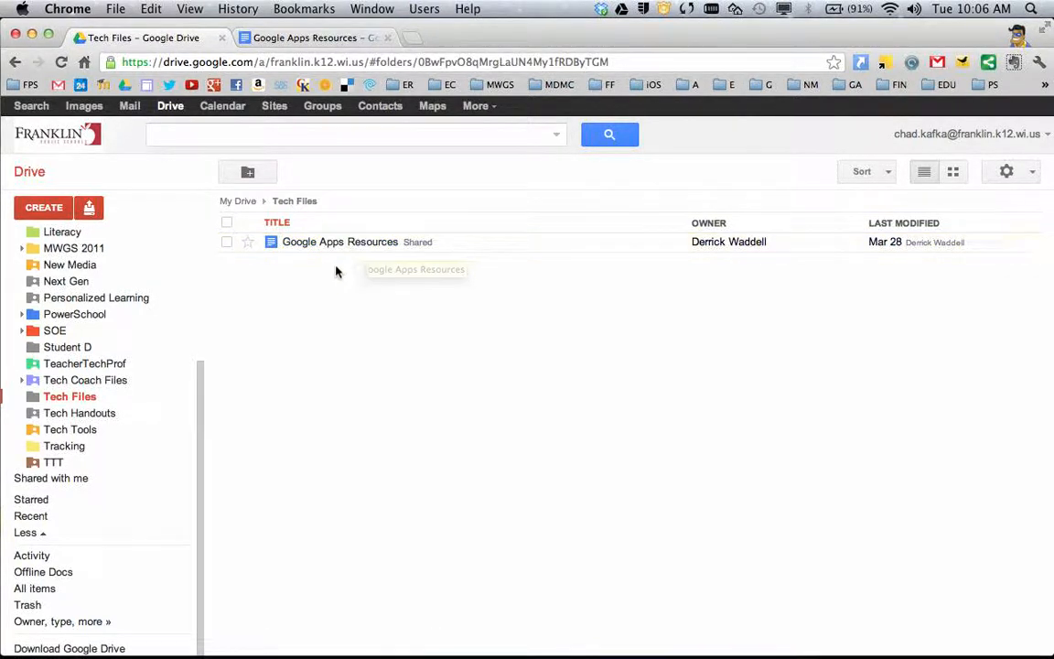
{"action": "mouse_move", "coordinate": [345, 259]}
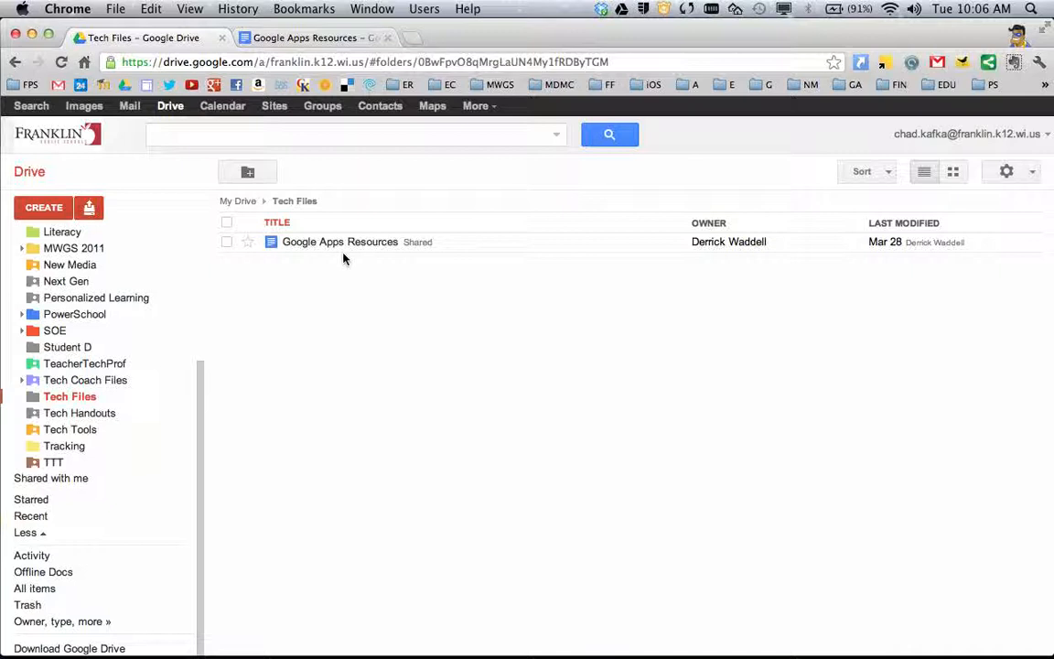
{"action": "mouse_move", "coordinate": [385, 324]}
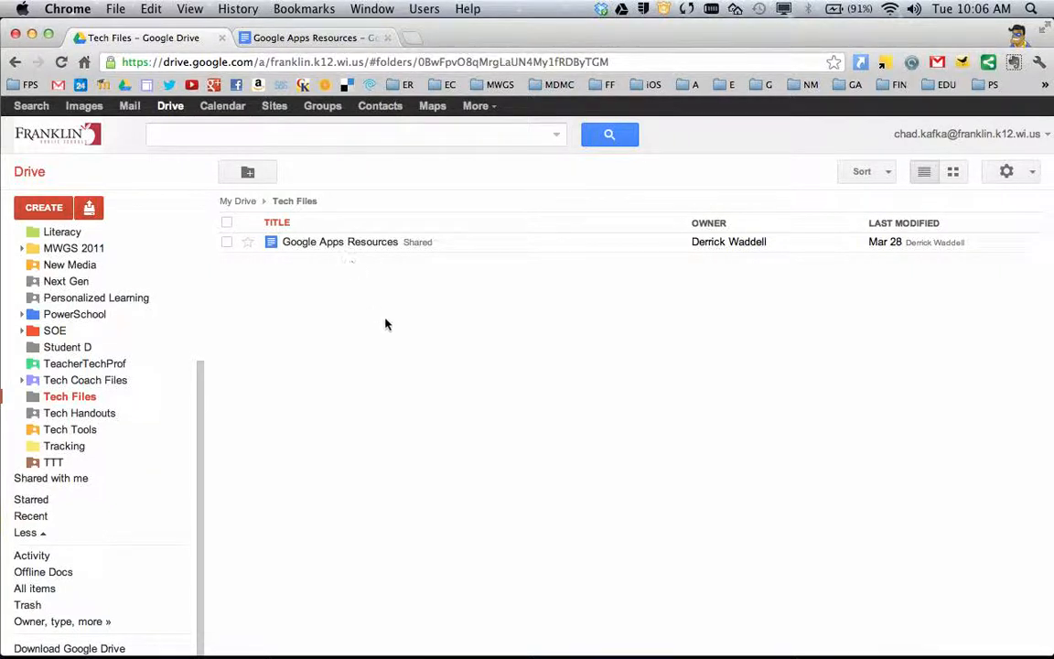
{"action": "mouse_move", "coordinate": [405, 326]}
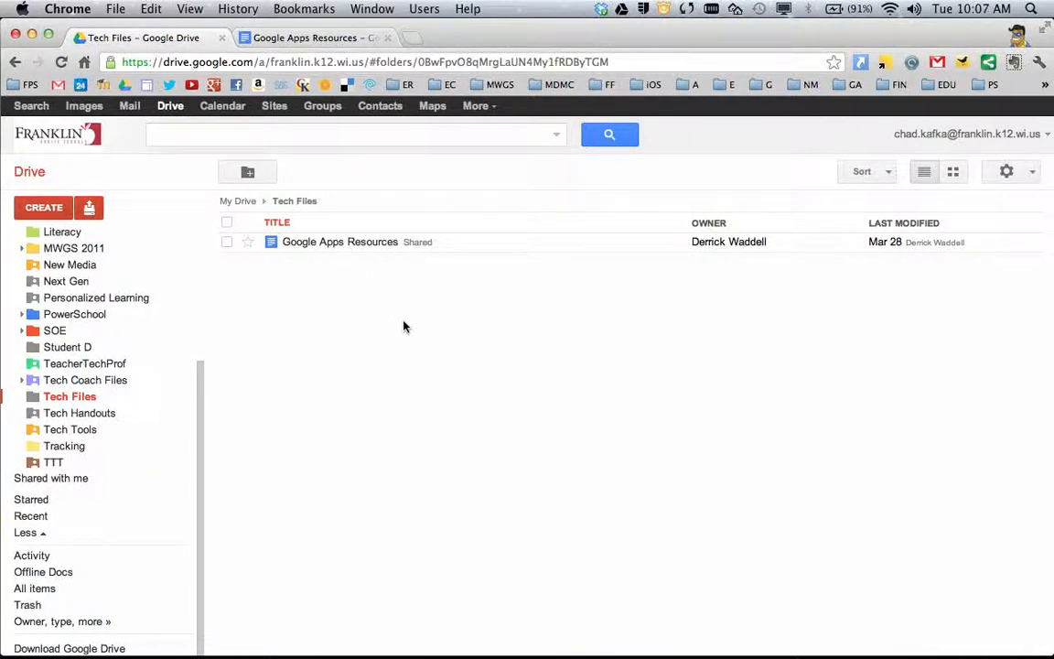